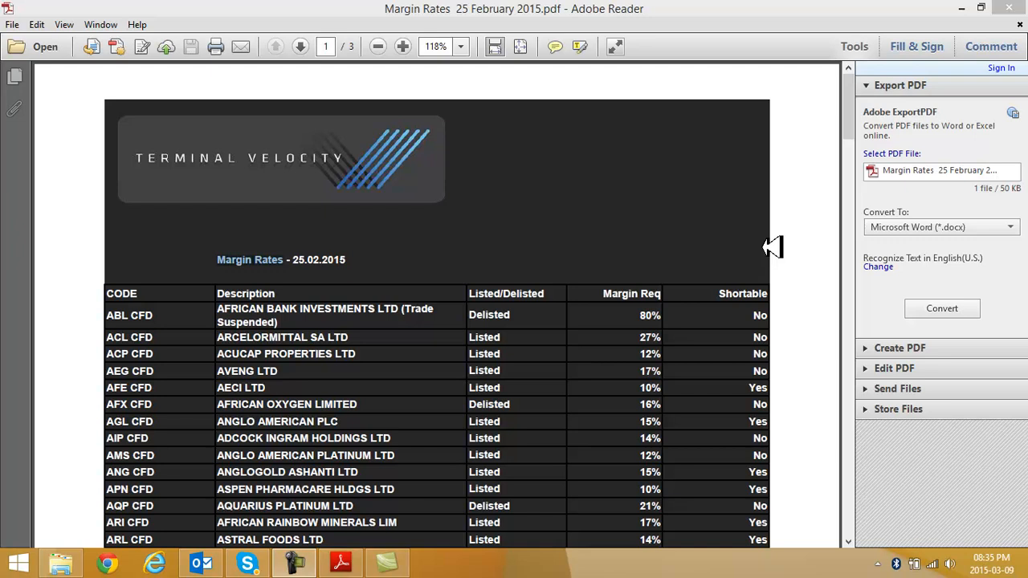
mouse_move(543, 228)
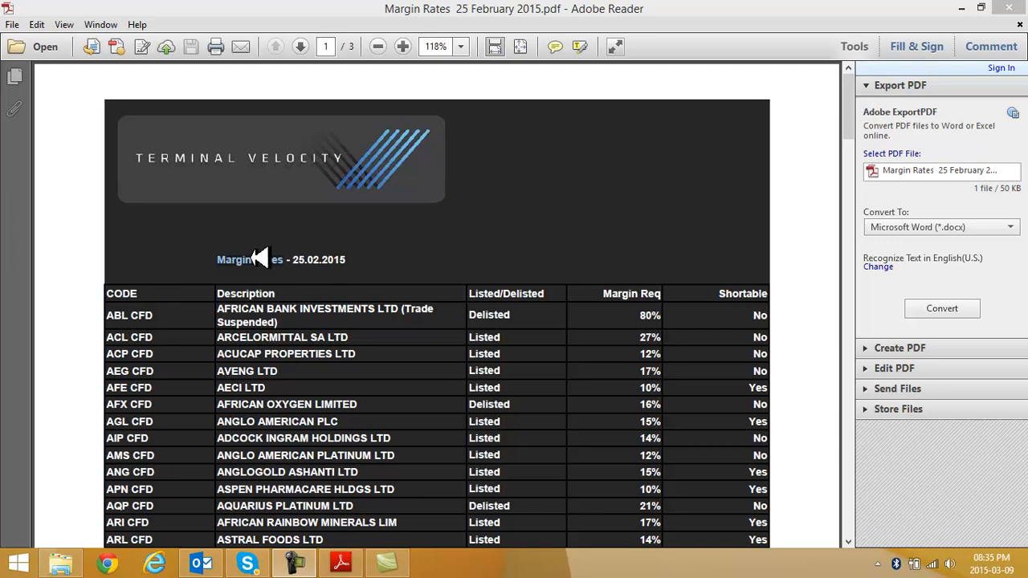
mouse_move(308, 263)
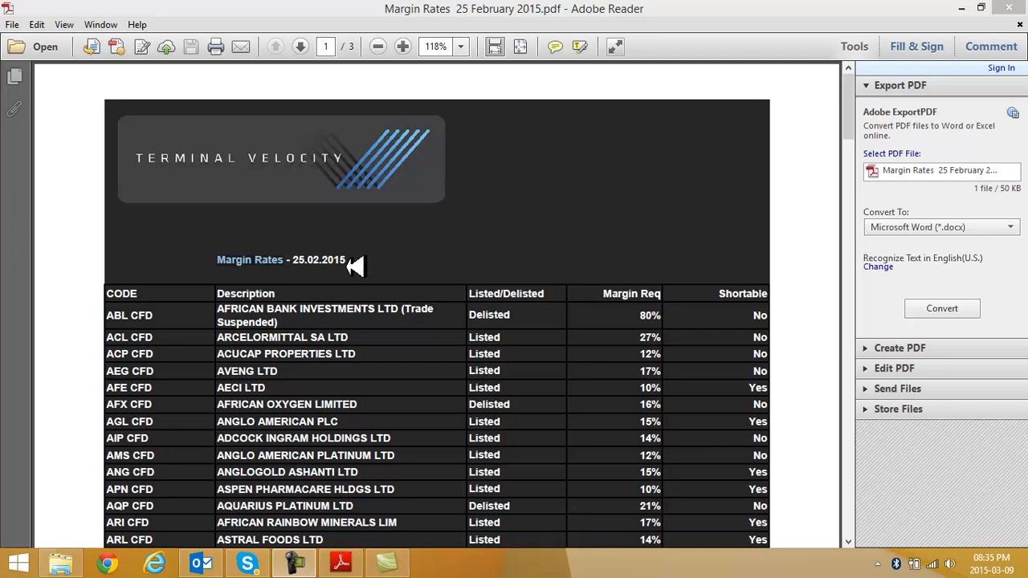
mouse_move(309, 270)
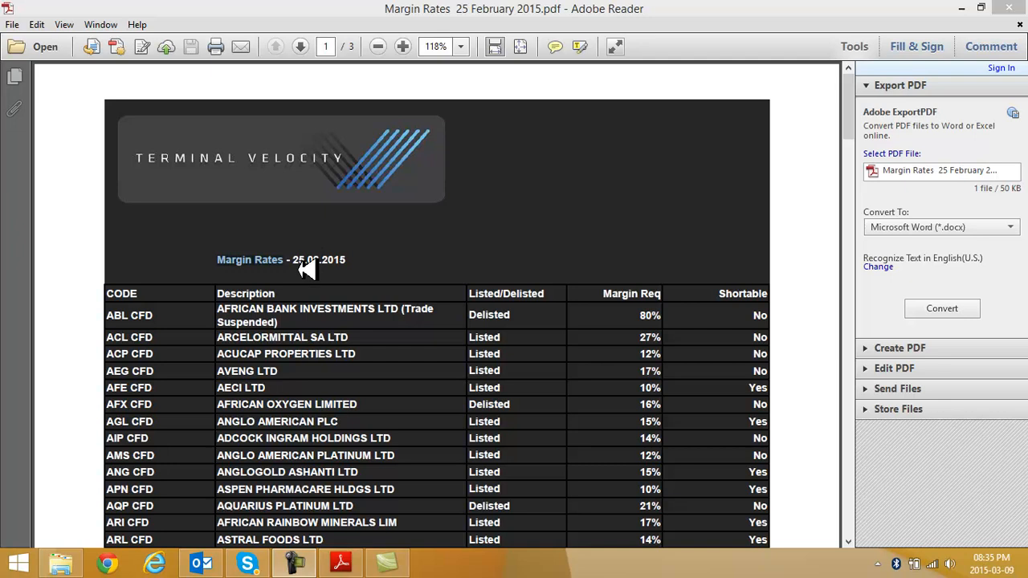
mouse_move(174, 302)
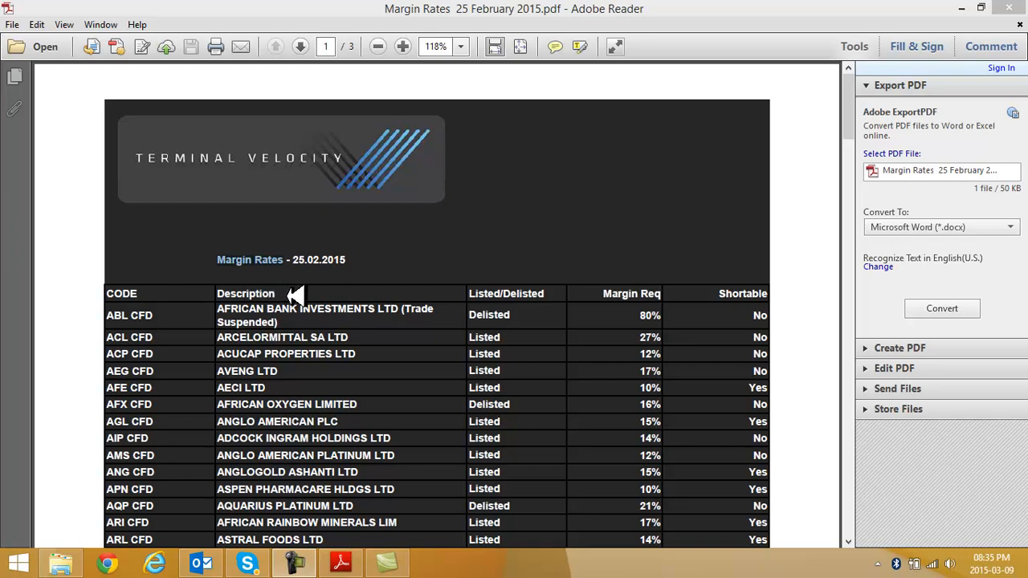
mouse_move(552, 297)
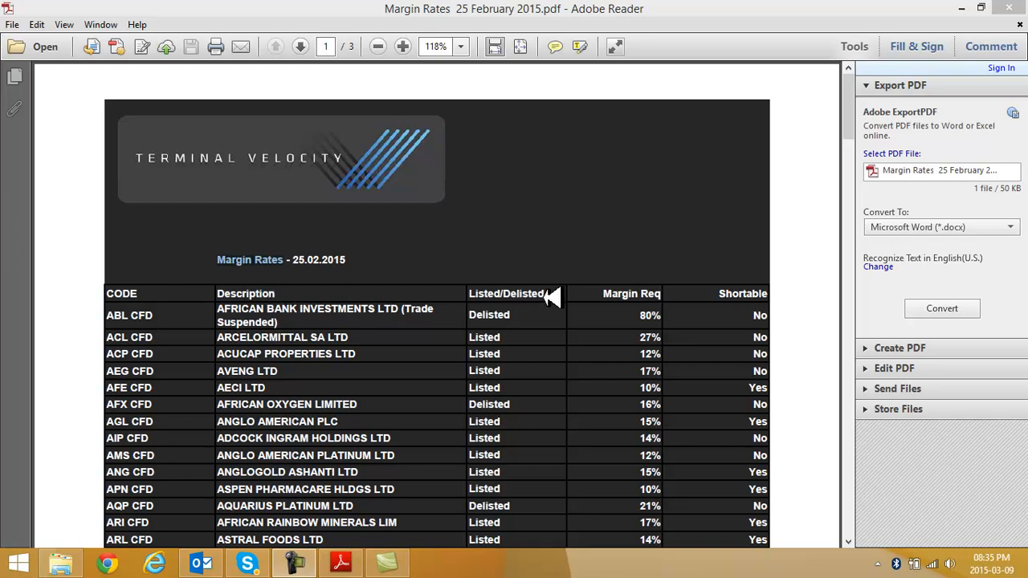
mouse_move(742, 296)
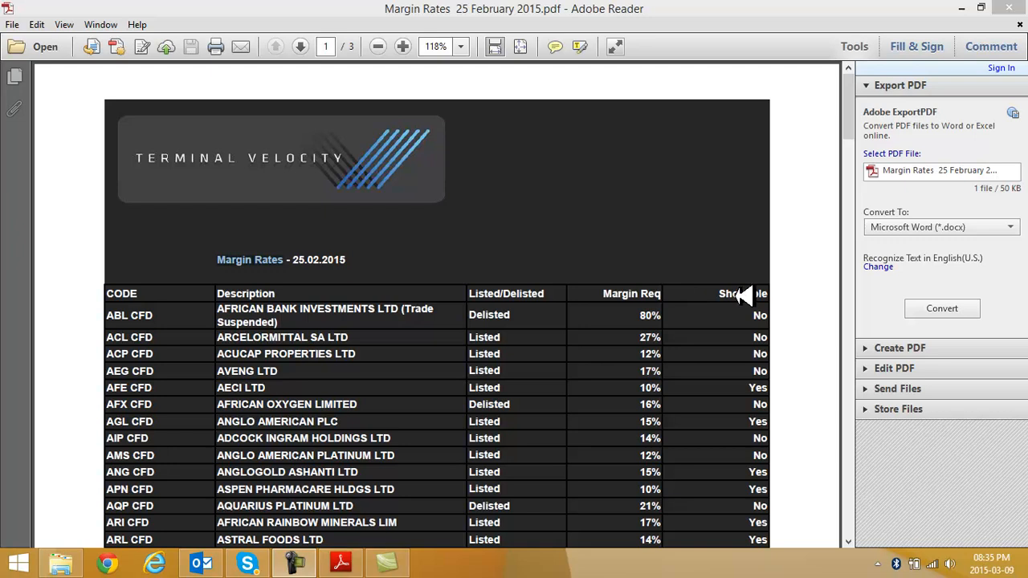
mouse_move(174, 341)
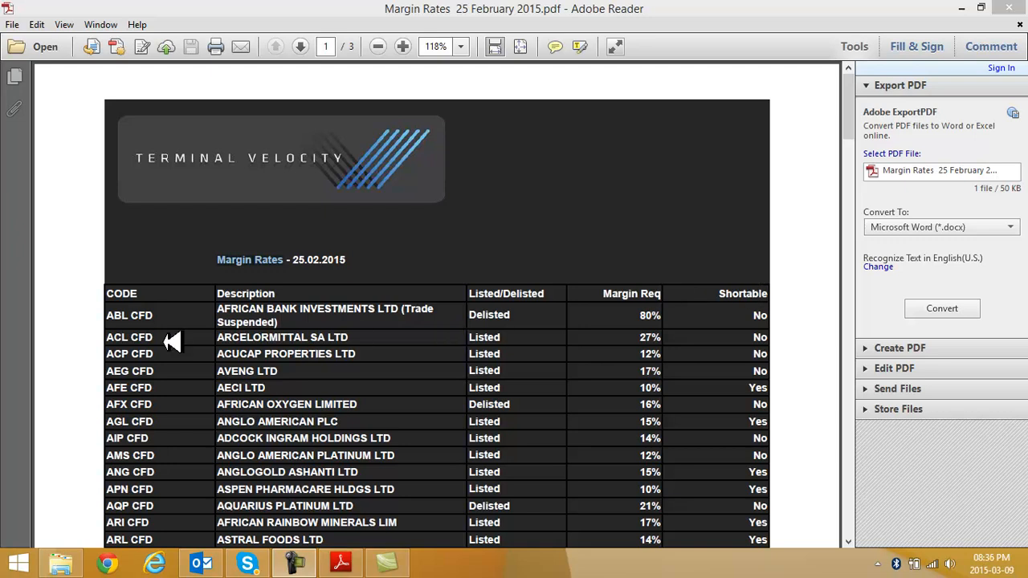
mouse_move(145, 315)
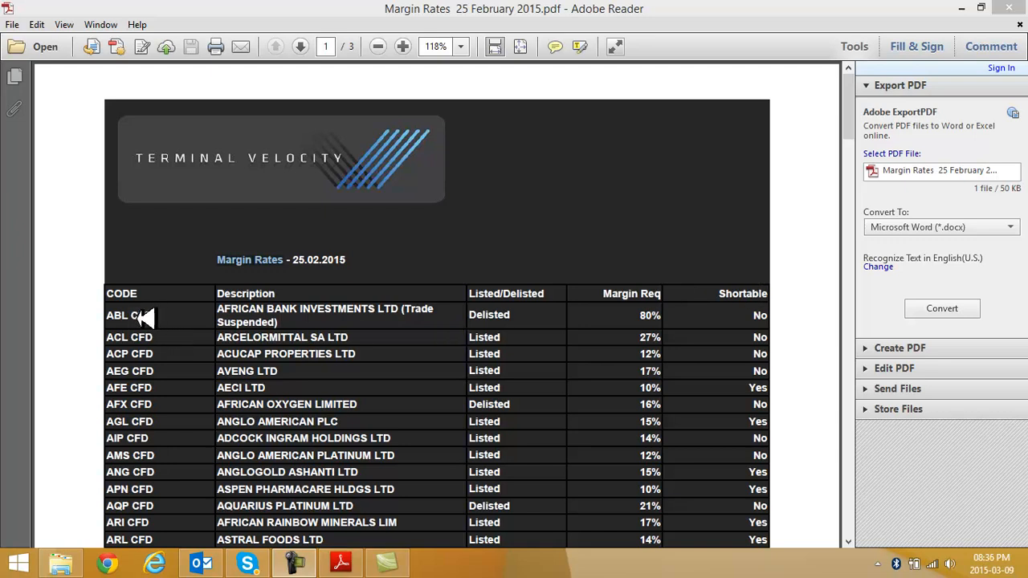
mouse_move(324, 315)
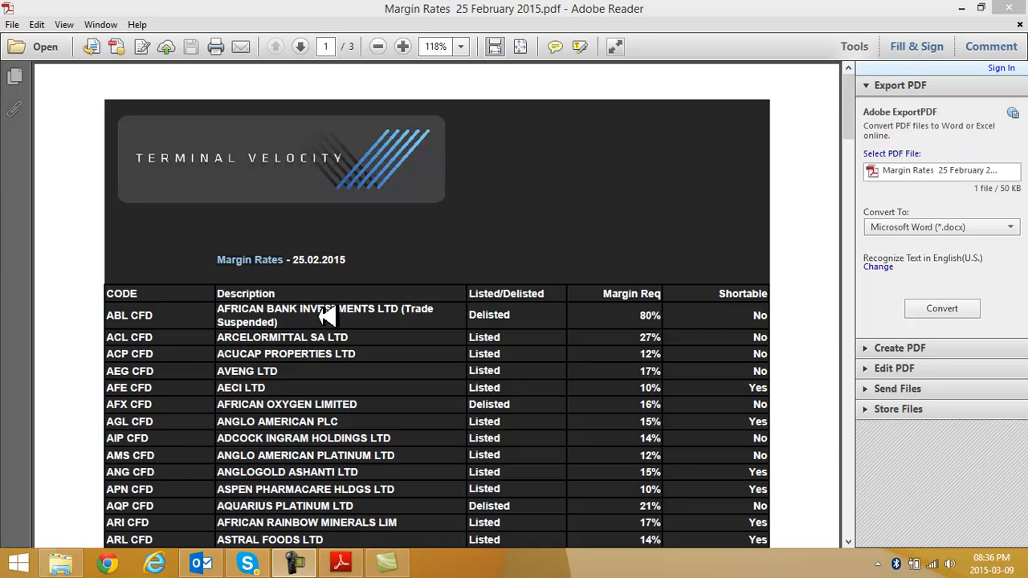
mouse_move(501, 315)
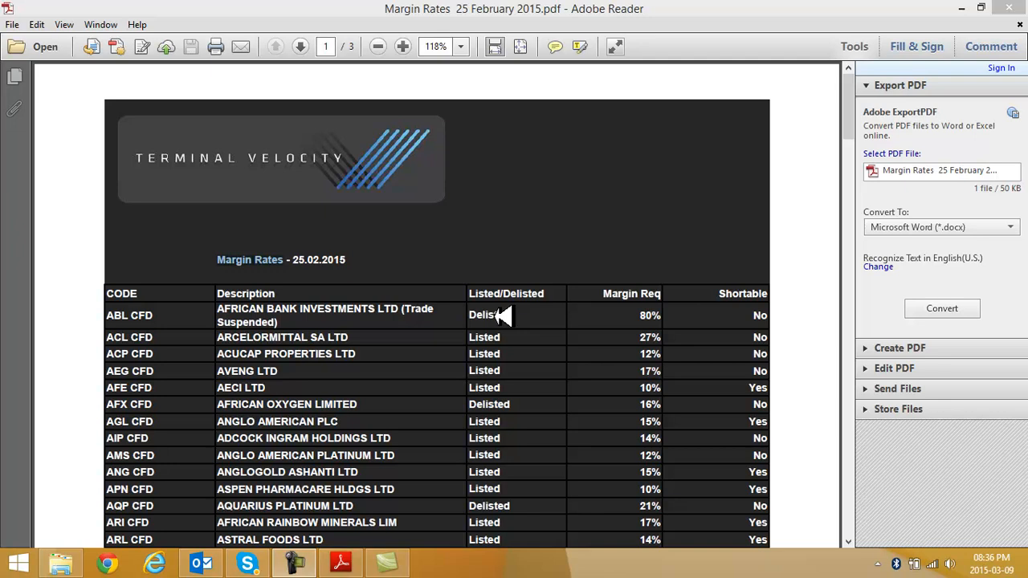
mouse_move(559, 318)
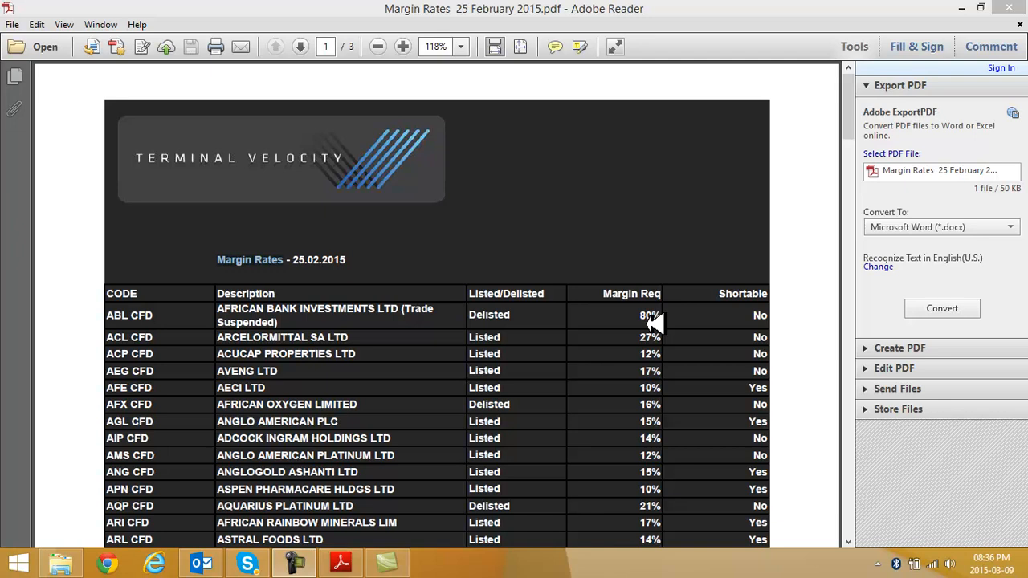
mouse_move(758, 318)
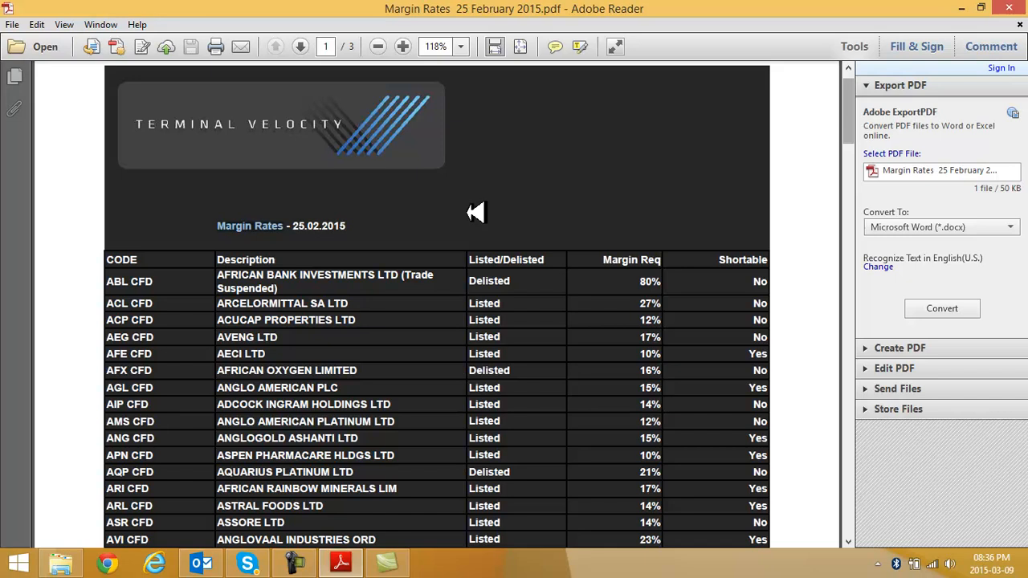
mouse_move(159, 369)
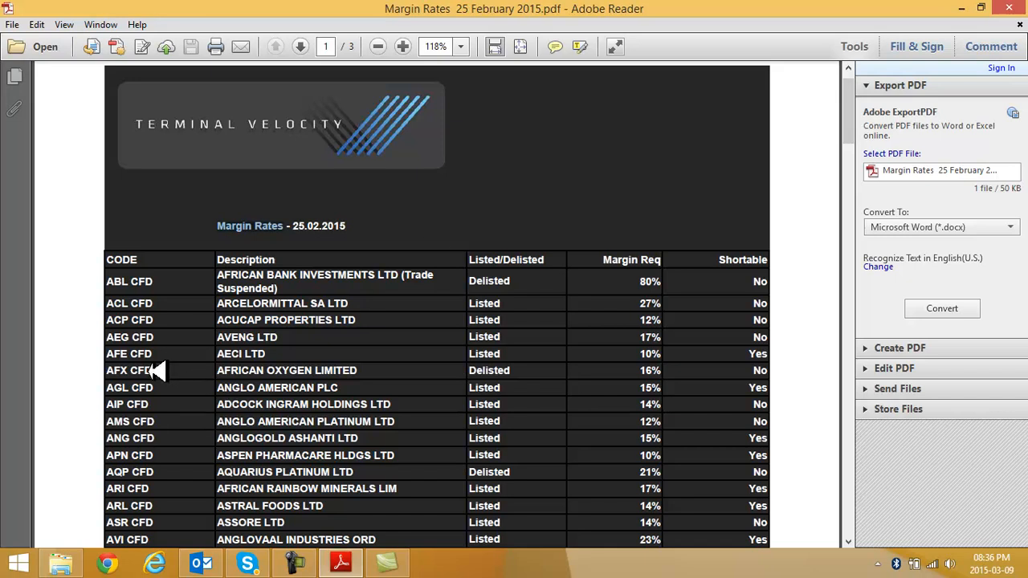
mouse_move(157, 437)
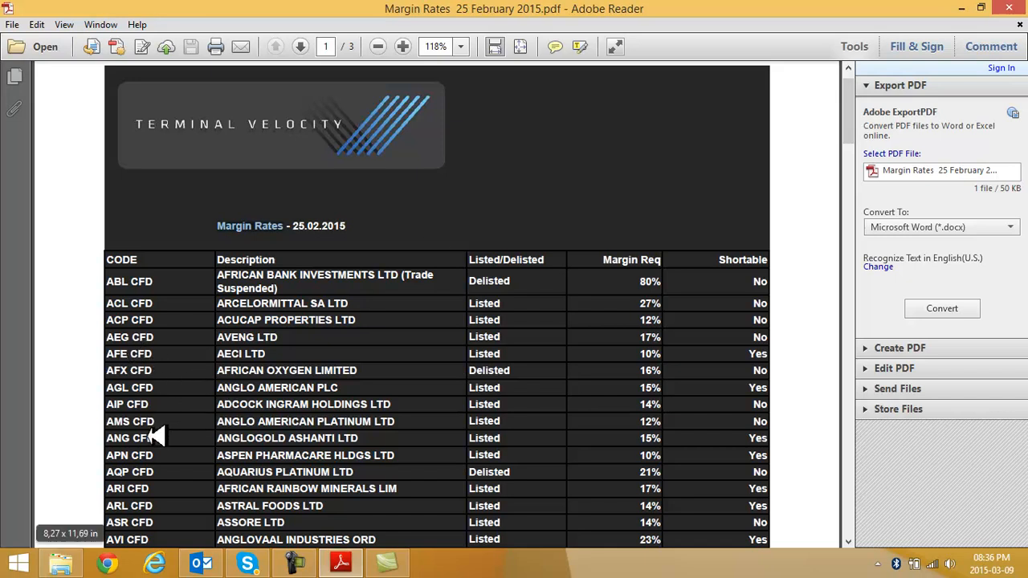
mouse_move(183, 455)
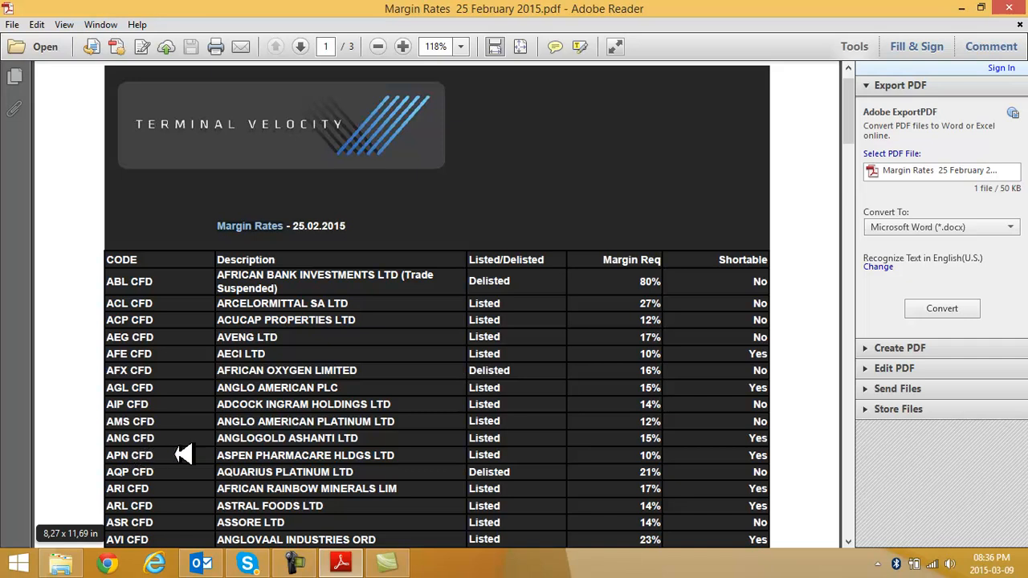
mouse_move(501, 456)
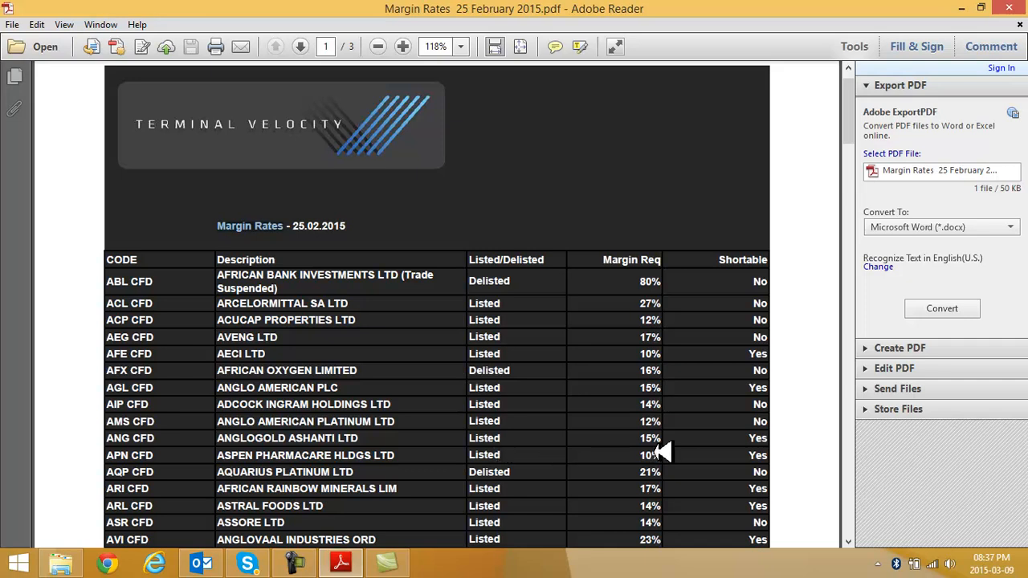
mouse_move(659, 457)
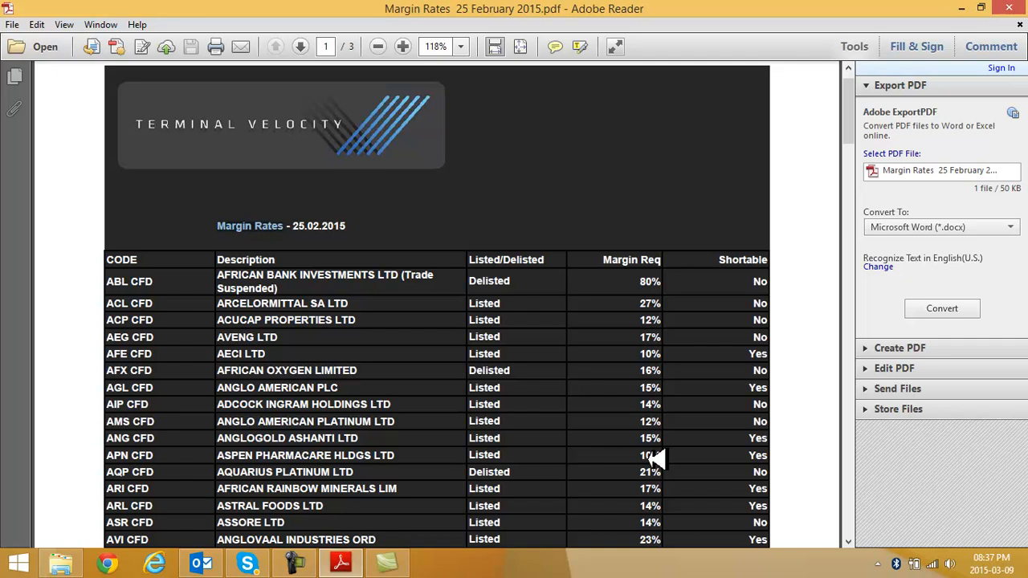
mouse_move(772, 456)
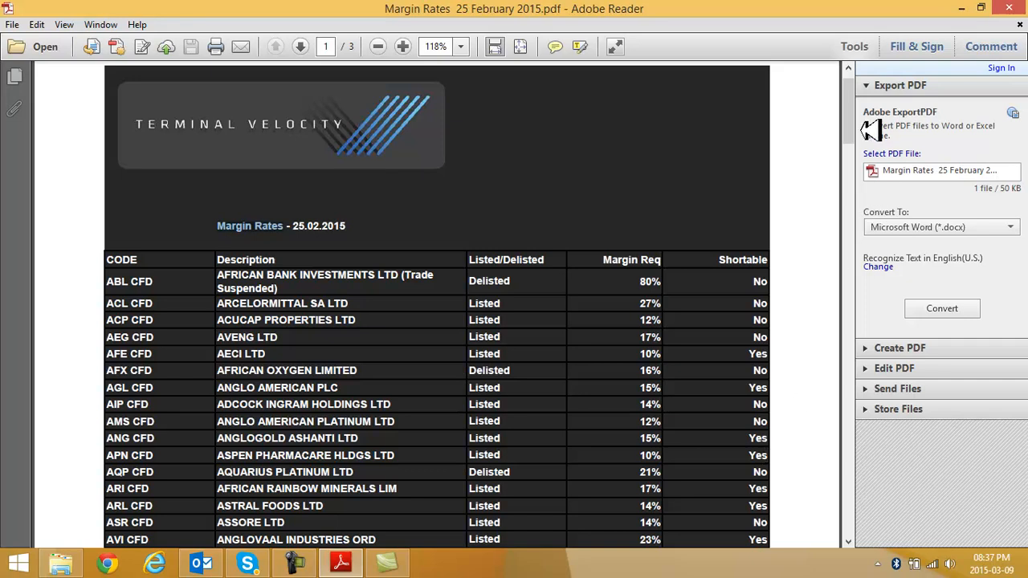
scroll("down", 3)
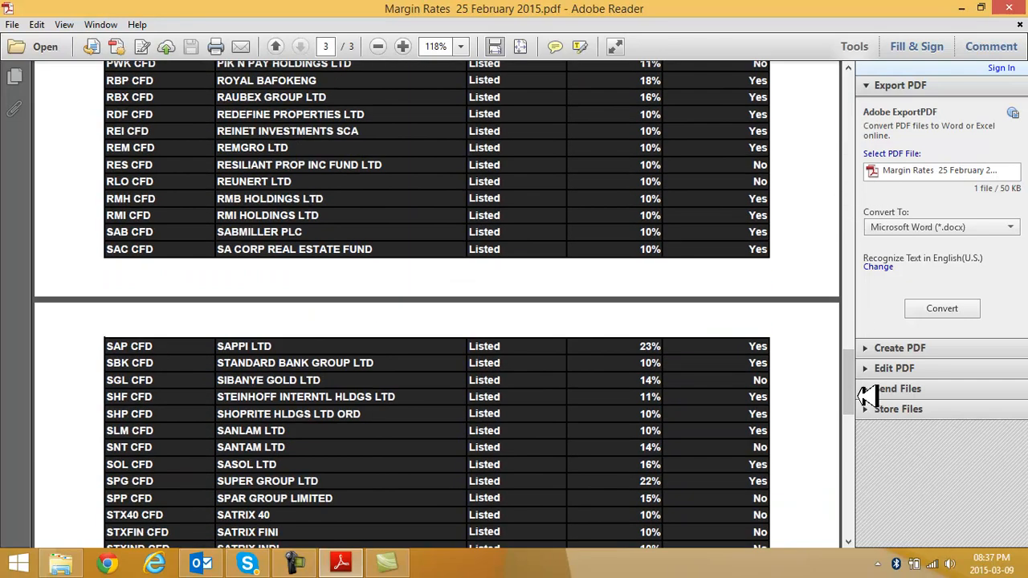
scroll("down", 3)
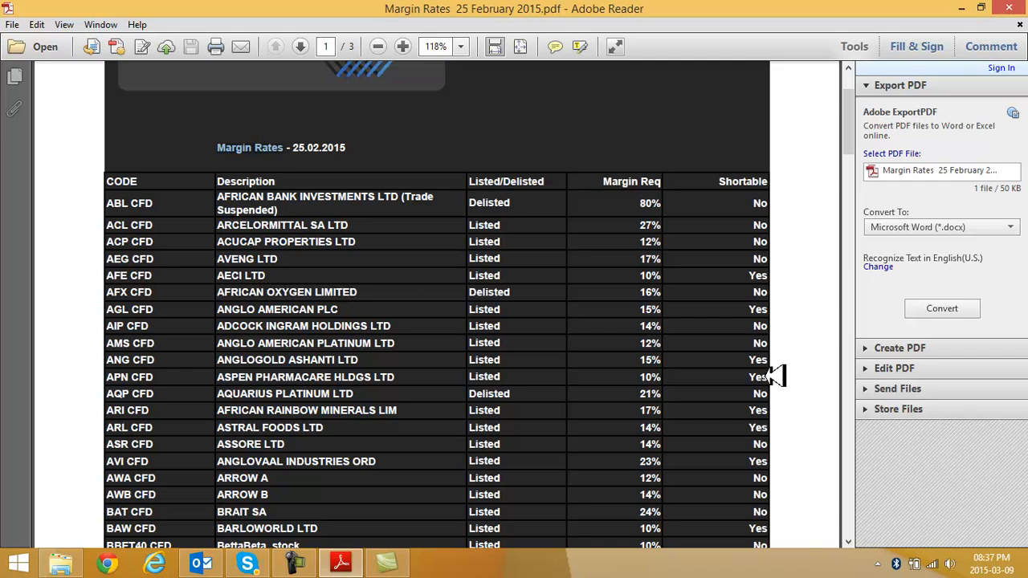
mouse_move(771, 363)
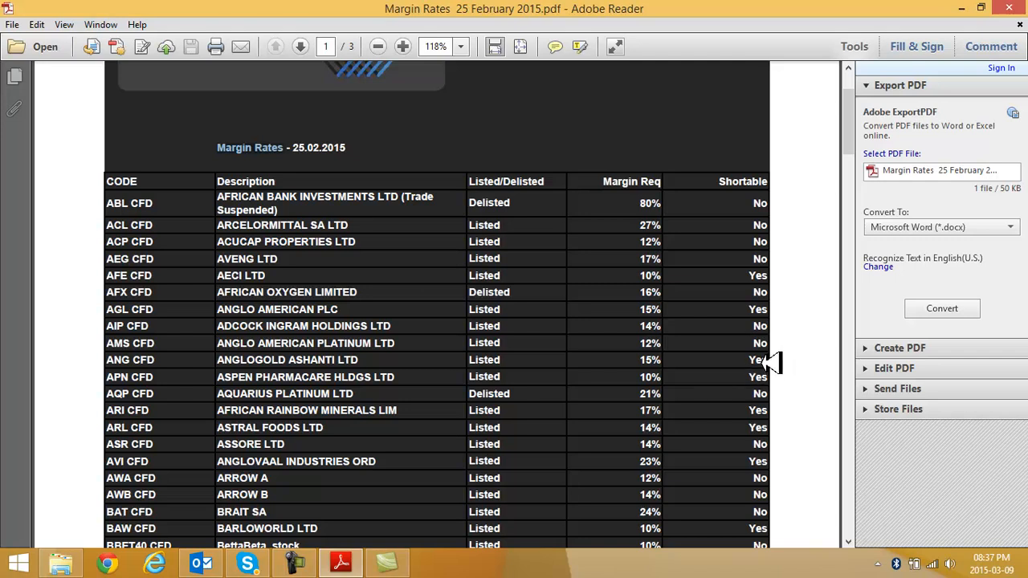
mouse_move(769, 350)
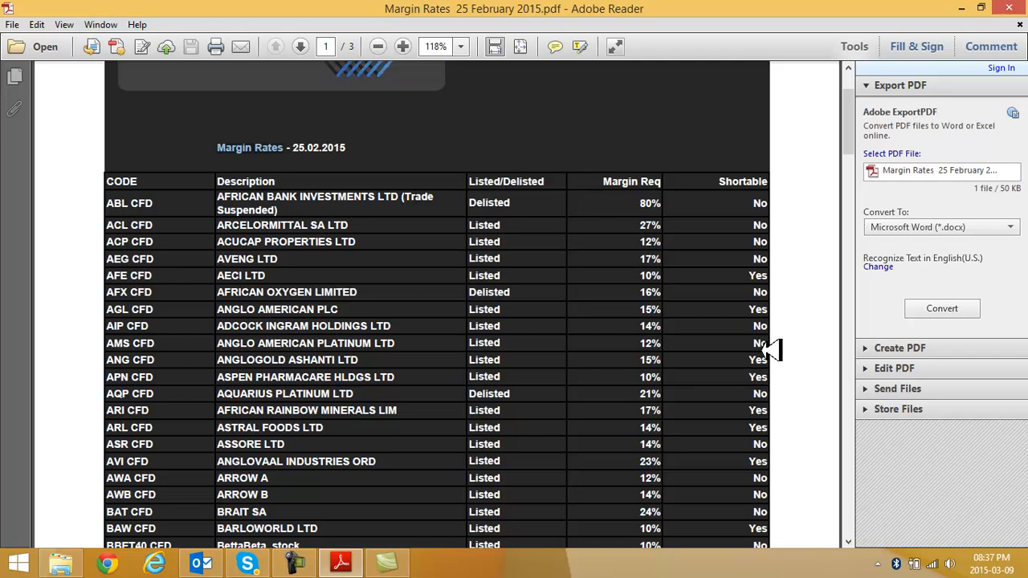
mouse_move(810, 313)
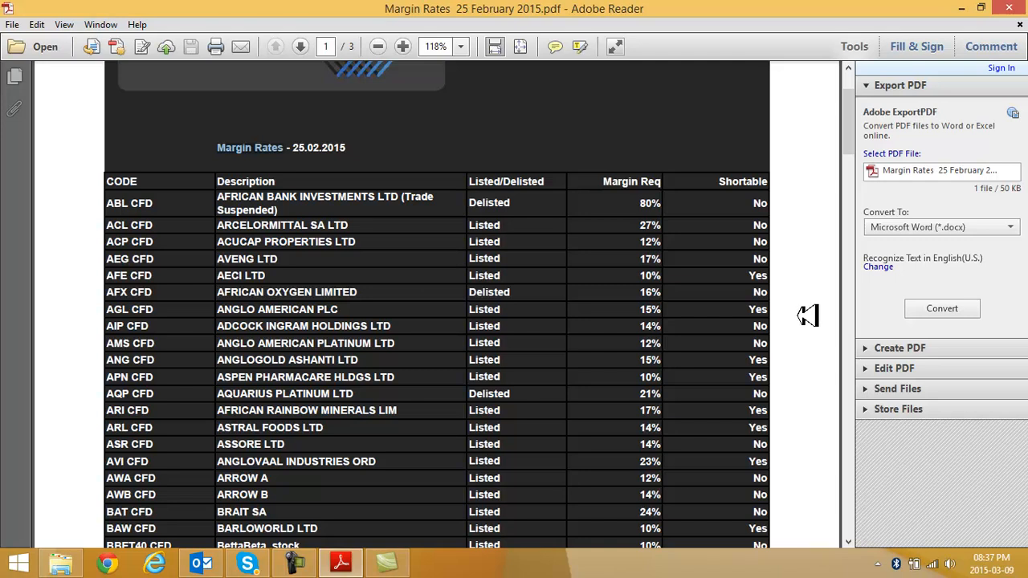